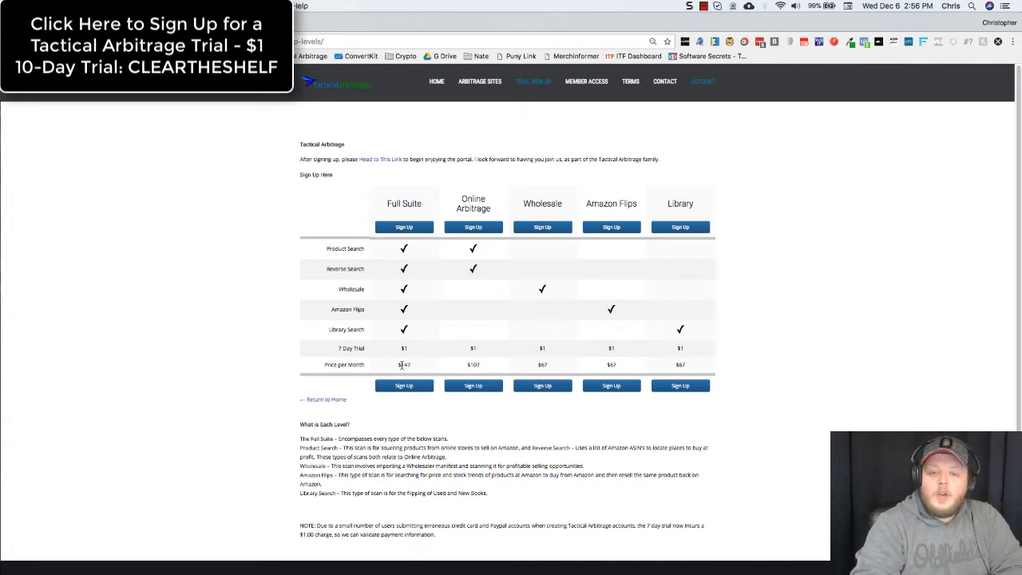
mouse_move(423, 363)
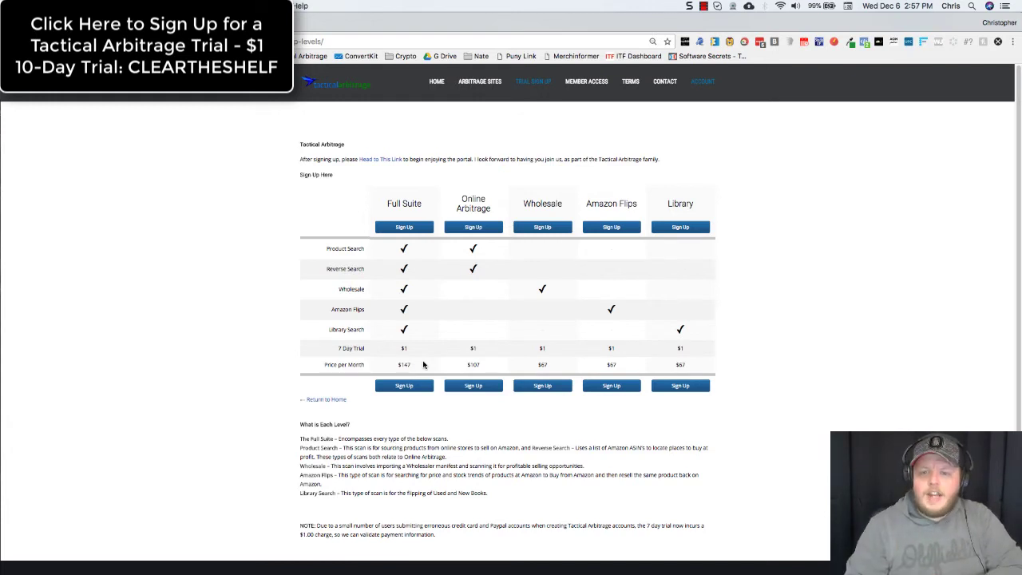
mouse_move(463, 191)
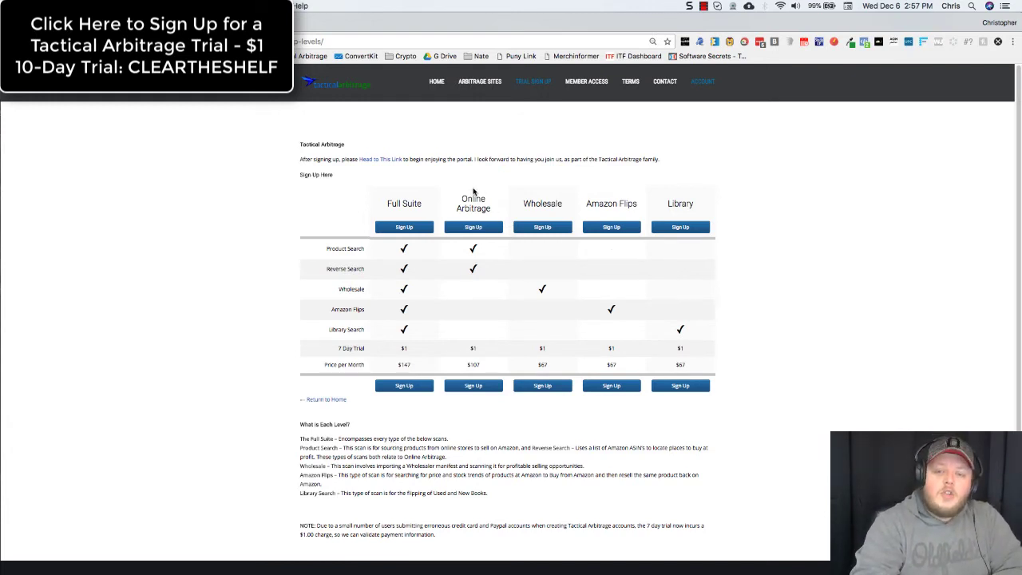
mouse_move(493, 242)
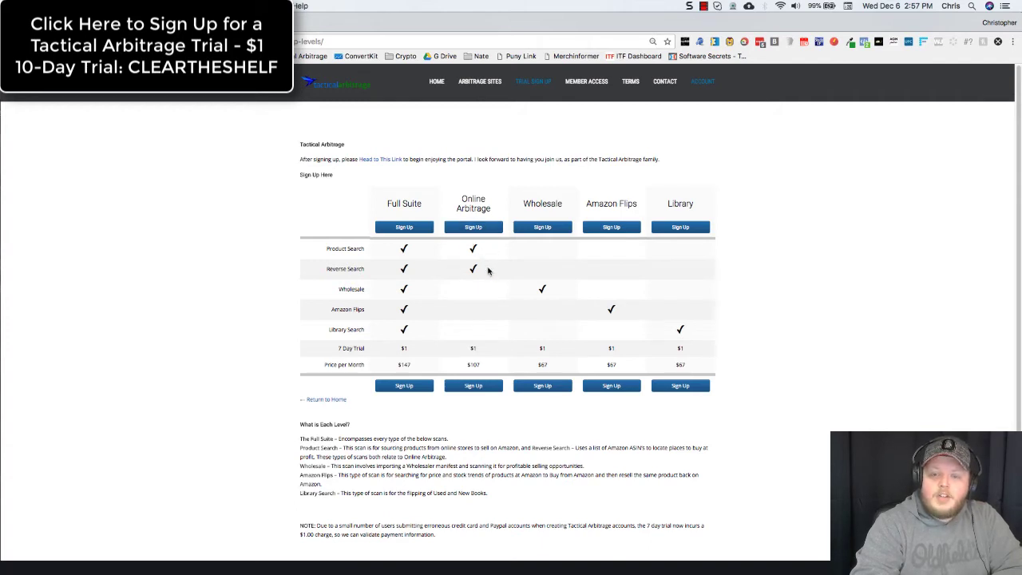
mouse_move(476, 345)
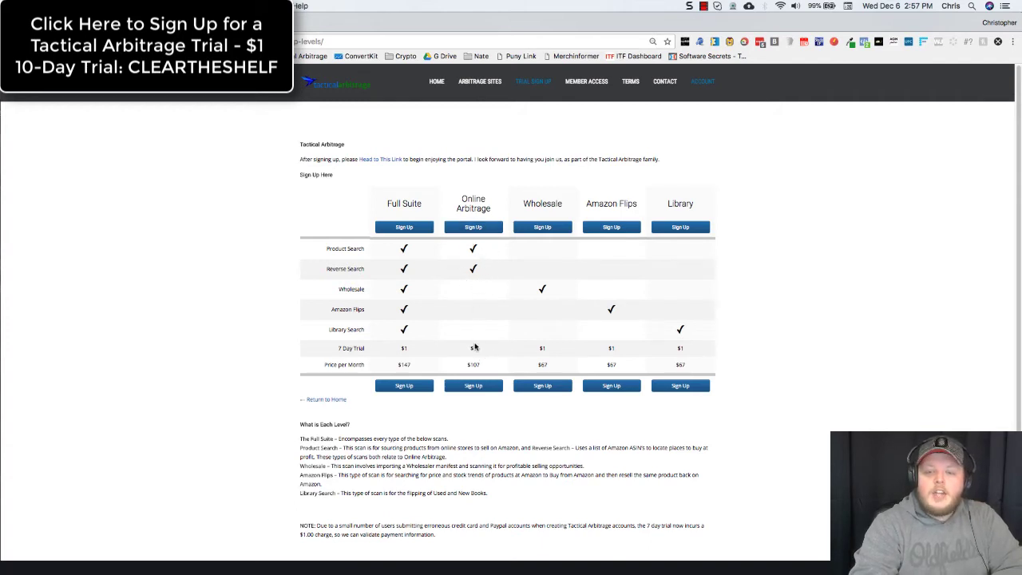
mouse_move(488, 349)
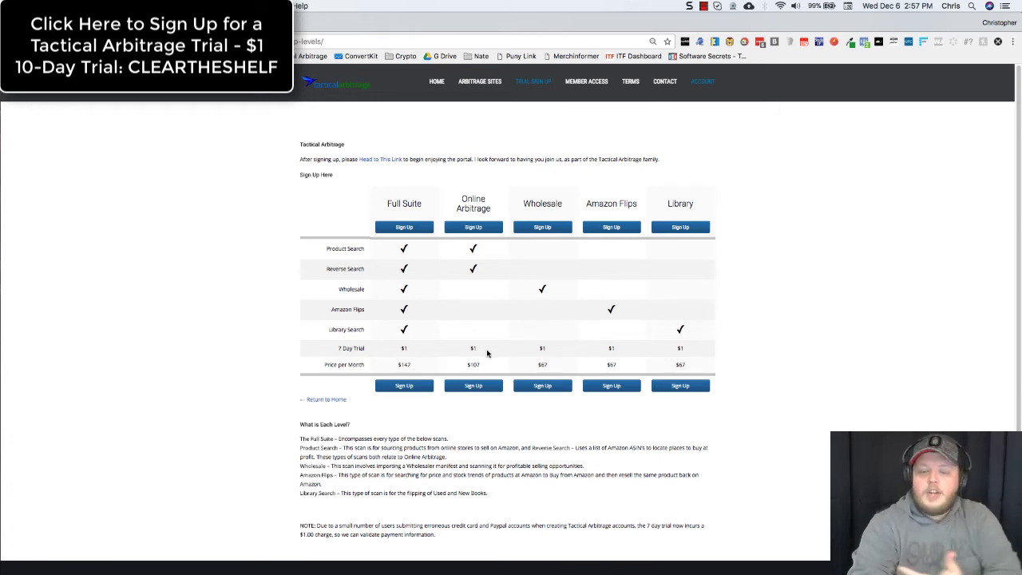
mouse_move(485, 366)
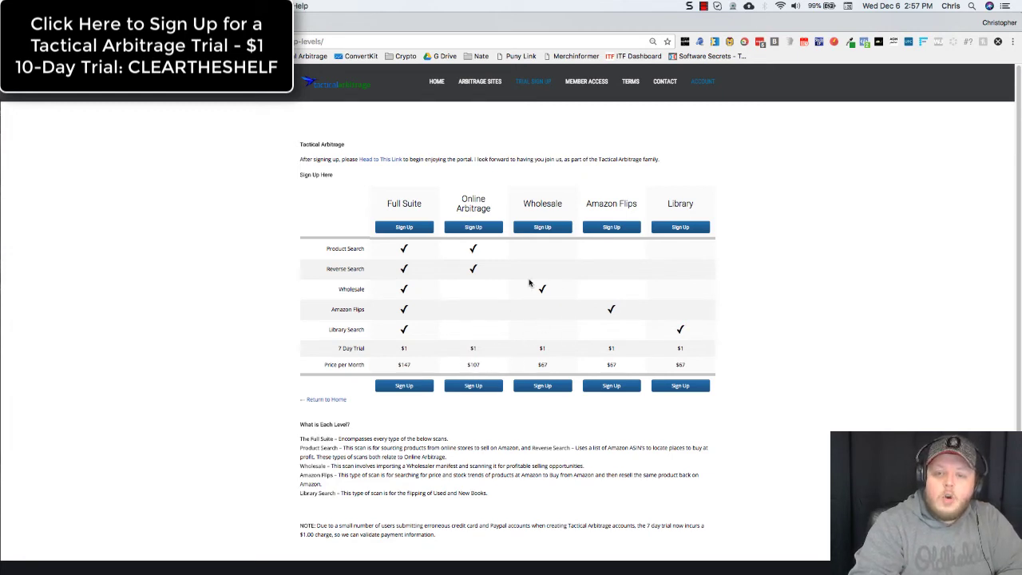
mouse_move(539, 297)
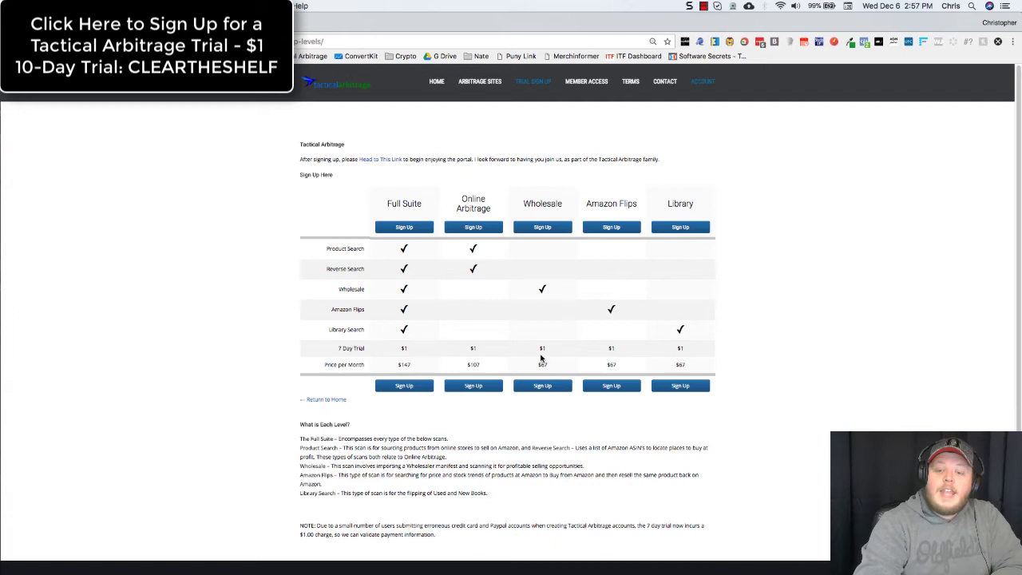
mouse_move(534, 356)
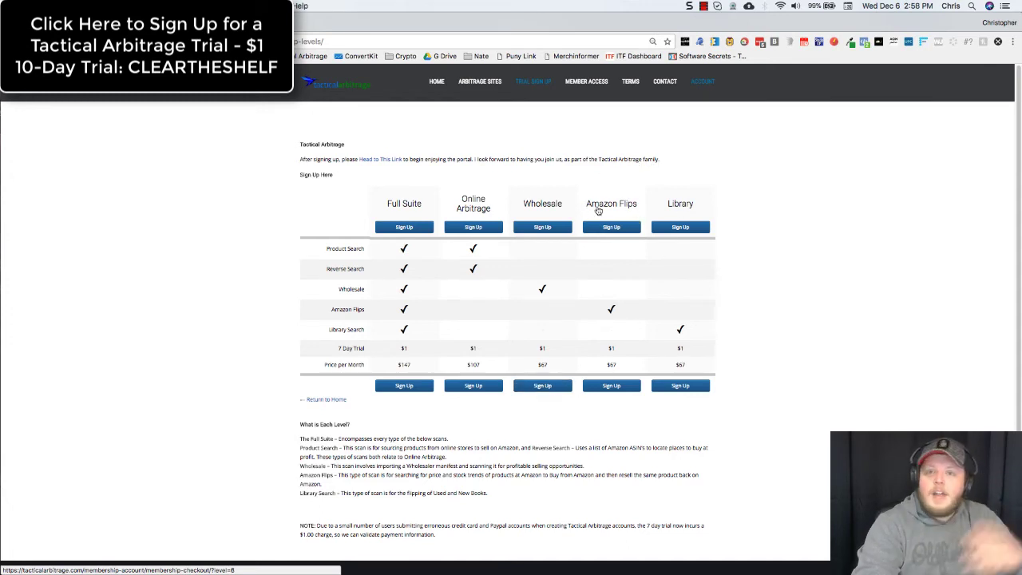
mouse_move(629, 316)
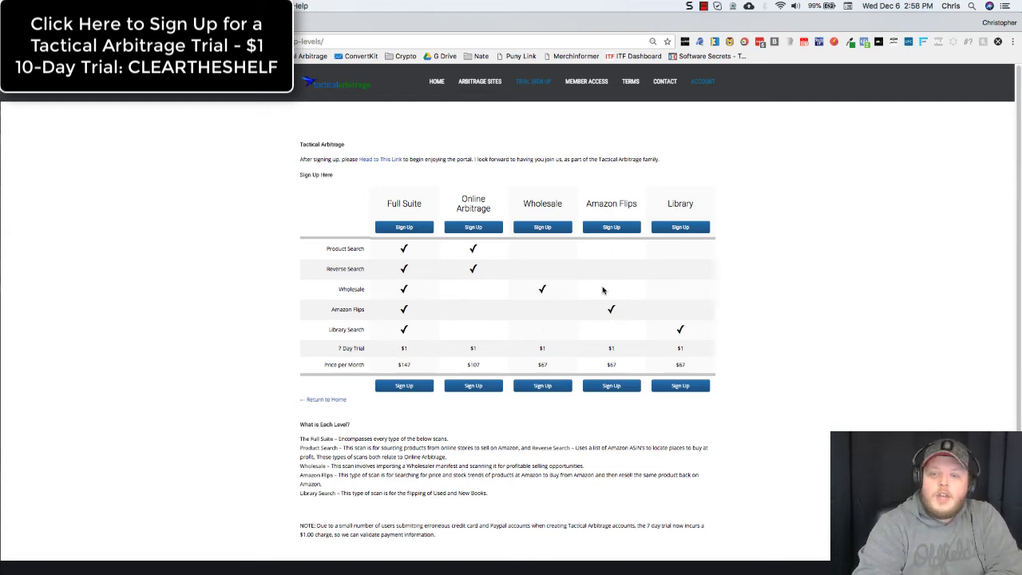
mouse_move(614, 379)
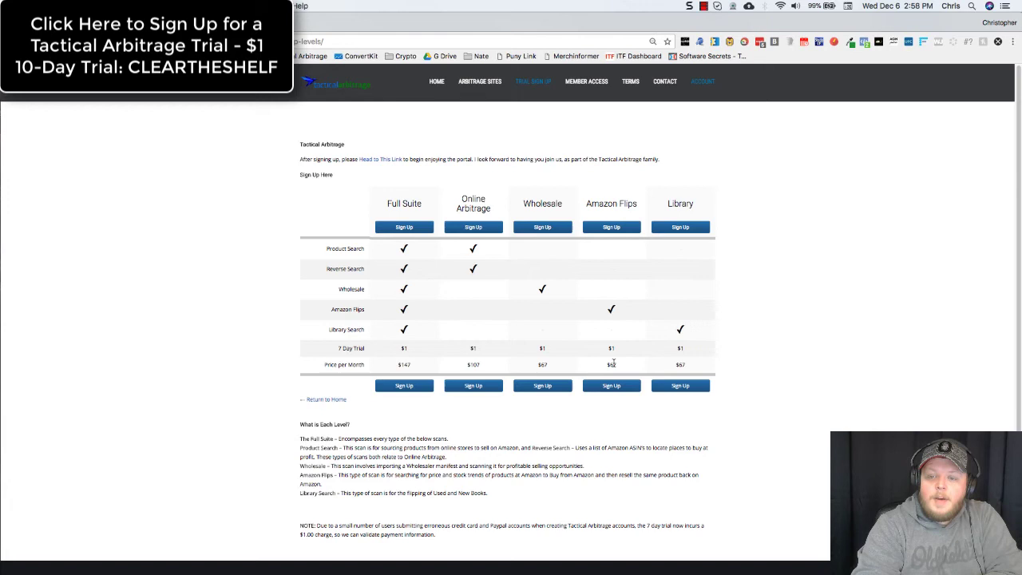
mouse_move(594, 349)
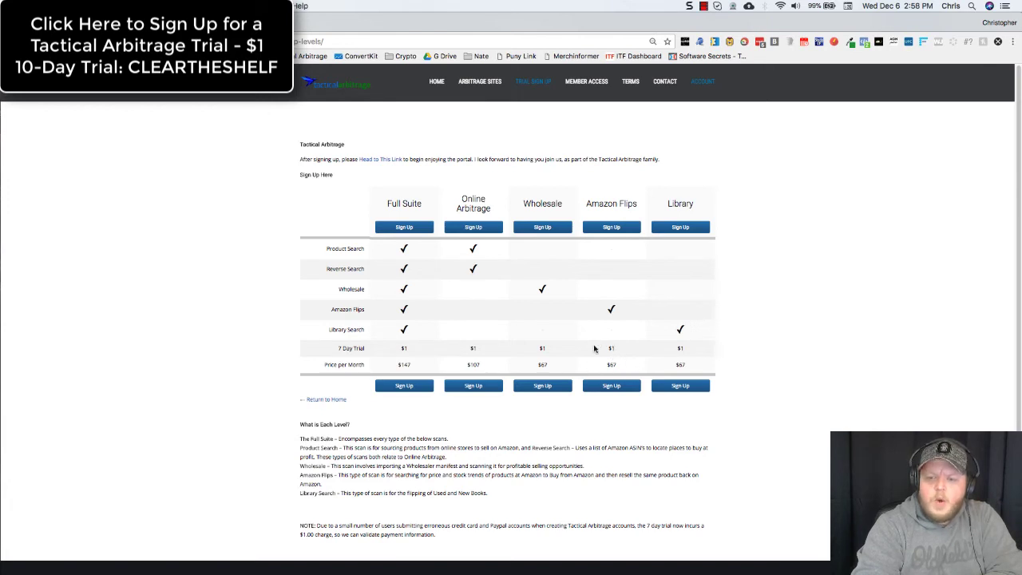
mouse_move(704, 203)
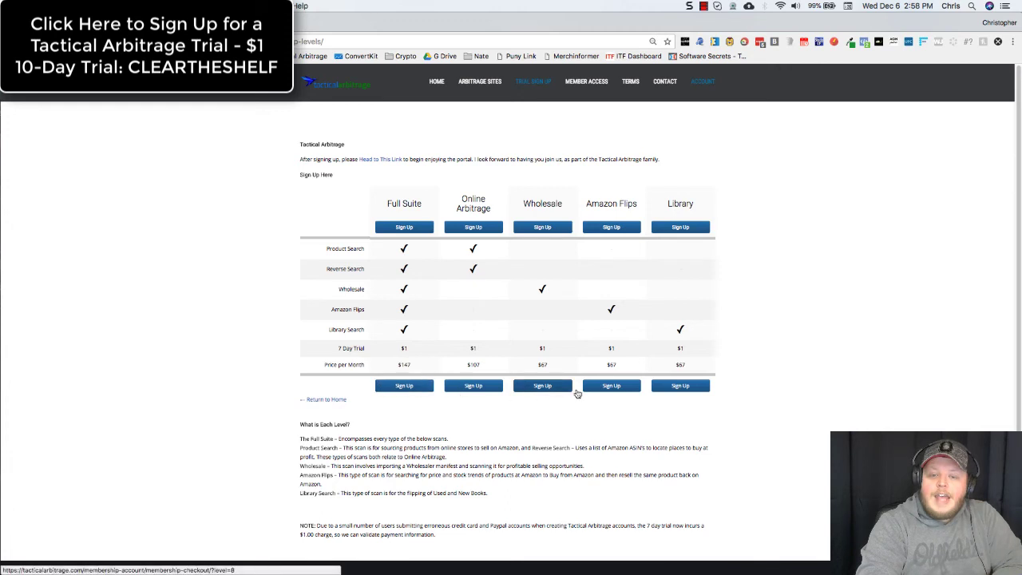
mouse_move(799, 386)
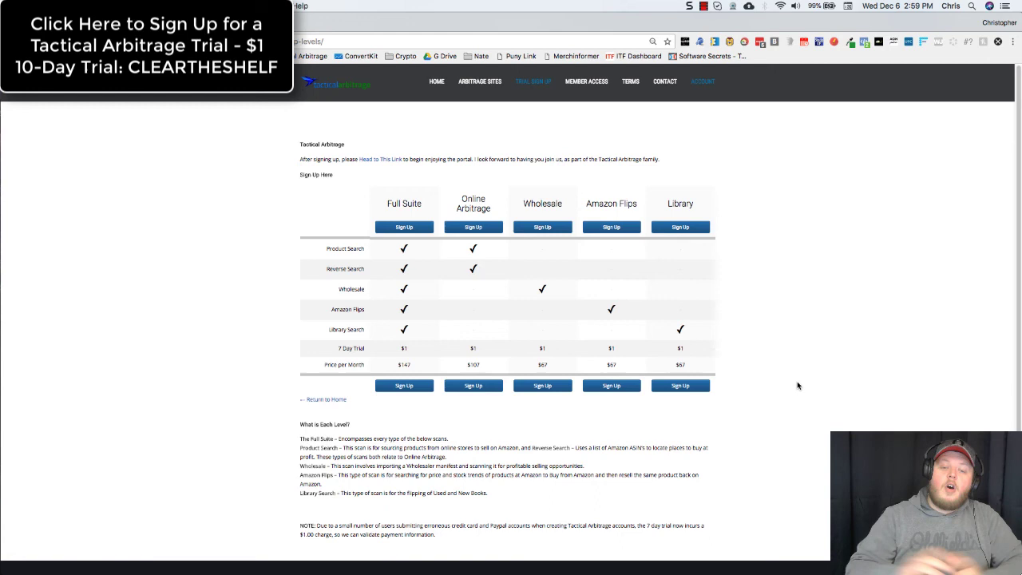
mouse_move(643, 228)
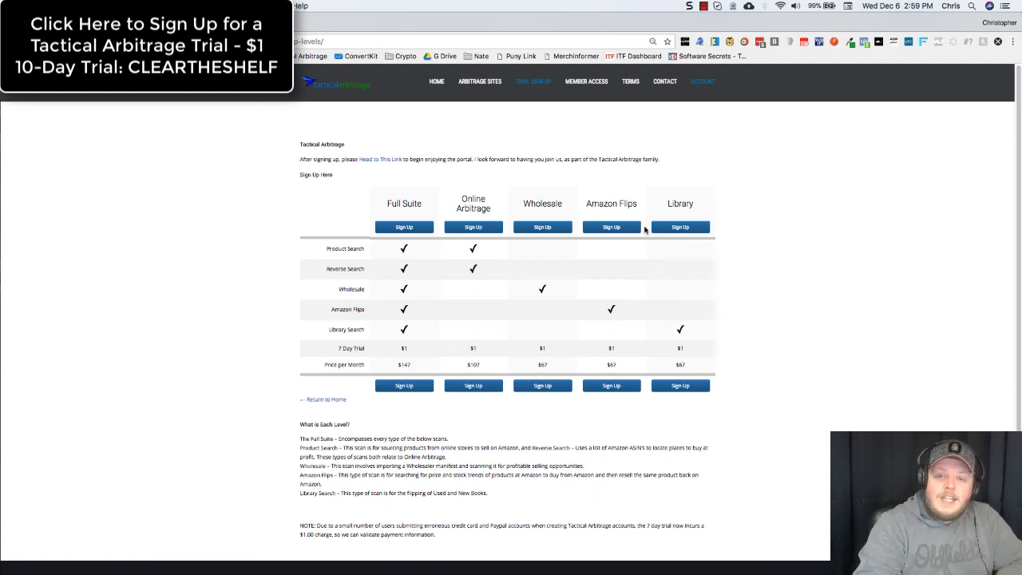
mouse_move(302, 397)
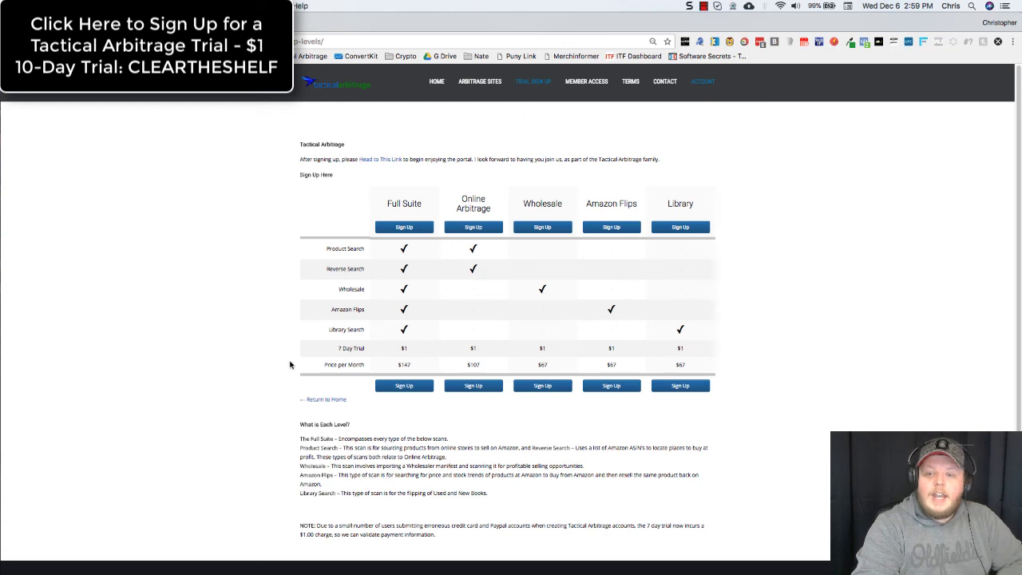
mouse_move(309, 291)
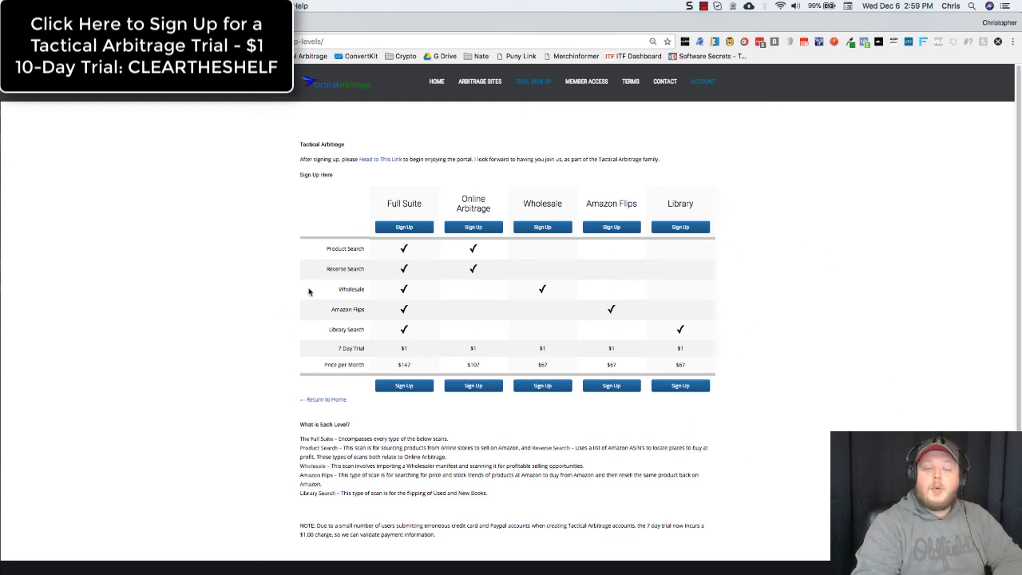